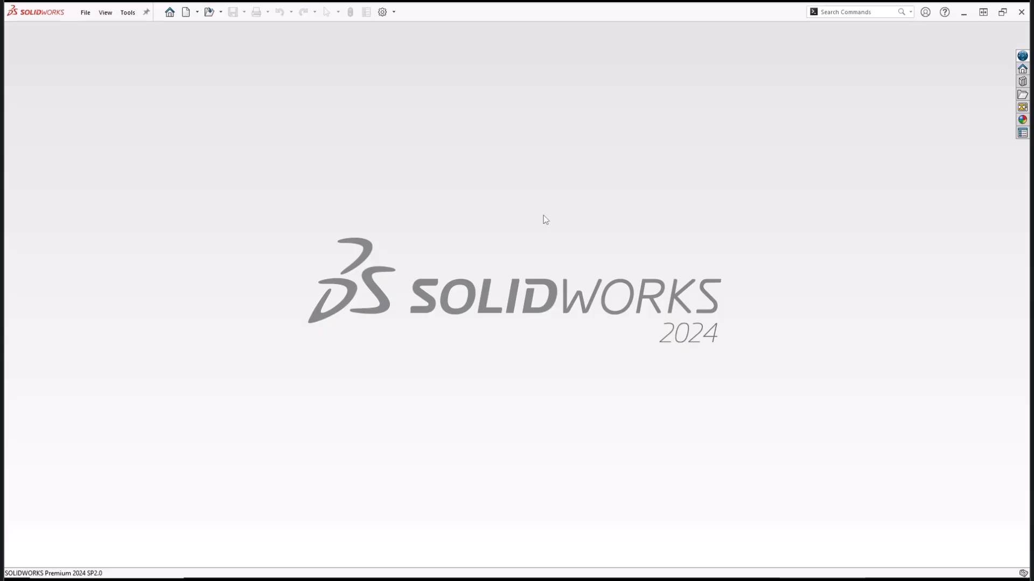
{"action": "mouse_move", "coordinate": [476, 218]}
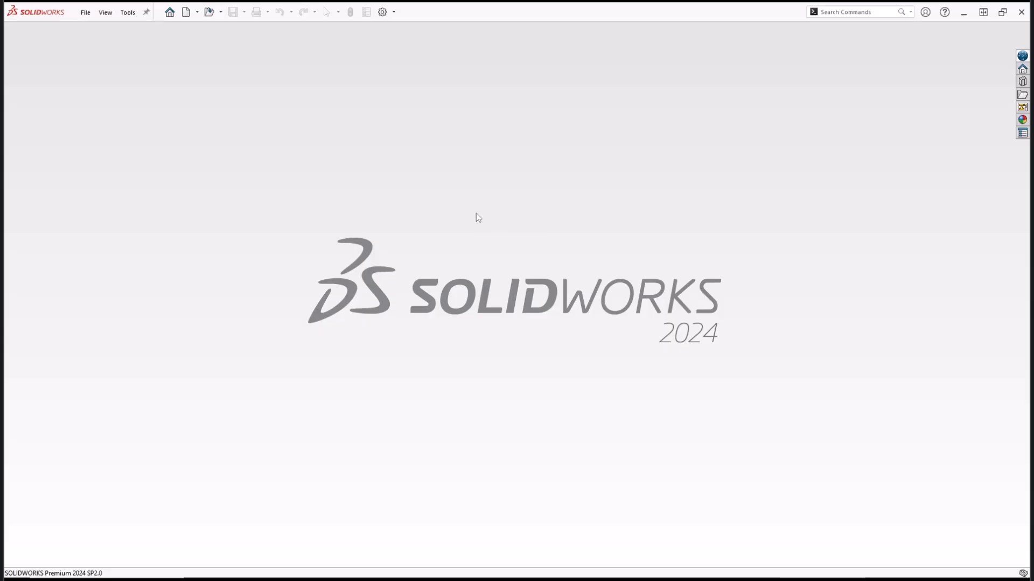
Start a new SOLIDWORKS document to choose the Assembly type.
{"action": "left_click", "coordinate": [185, 12]}
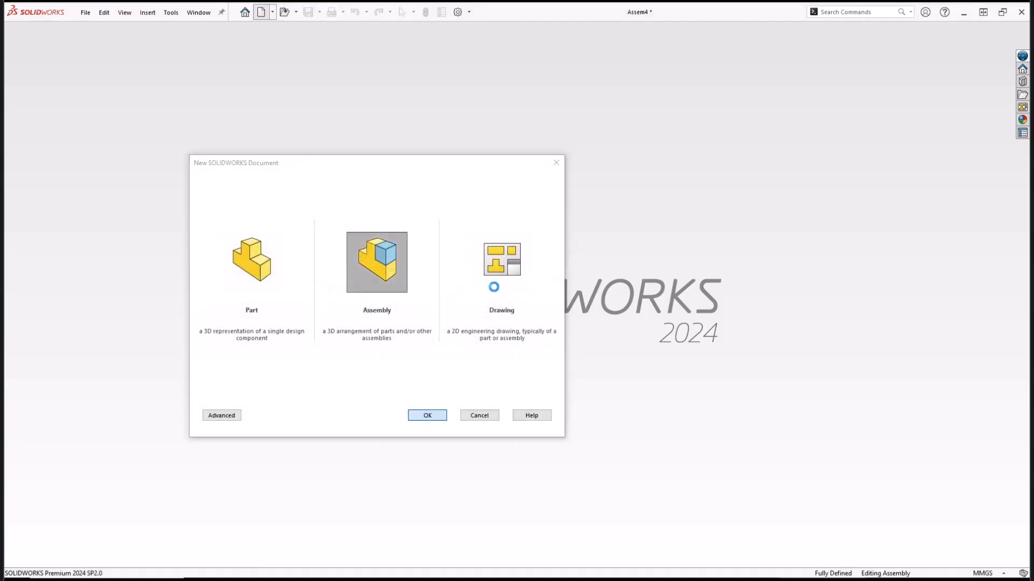
Create the assembly and insert parts assm1–assm4 (plate and three pins), fixing assm1.
{"action": "left_click", "coordinate": [426, 416]}
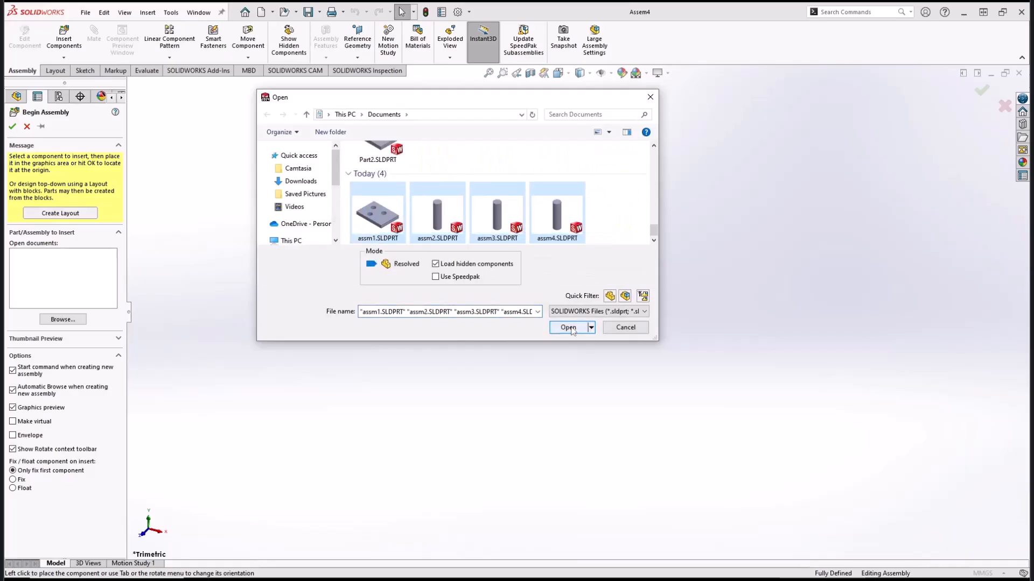
{"action": "left_click", "coordinate": [568, 327]}
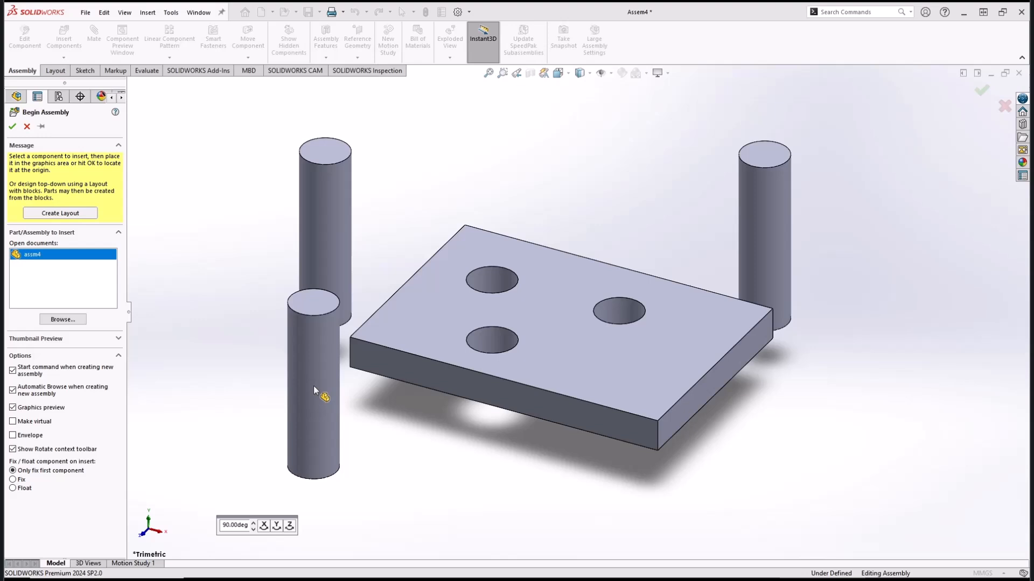
{"action": "left_click", "coordinate": [13, 127]}
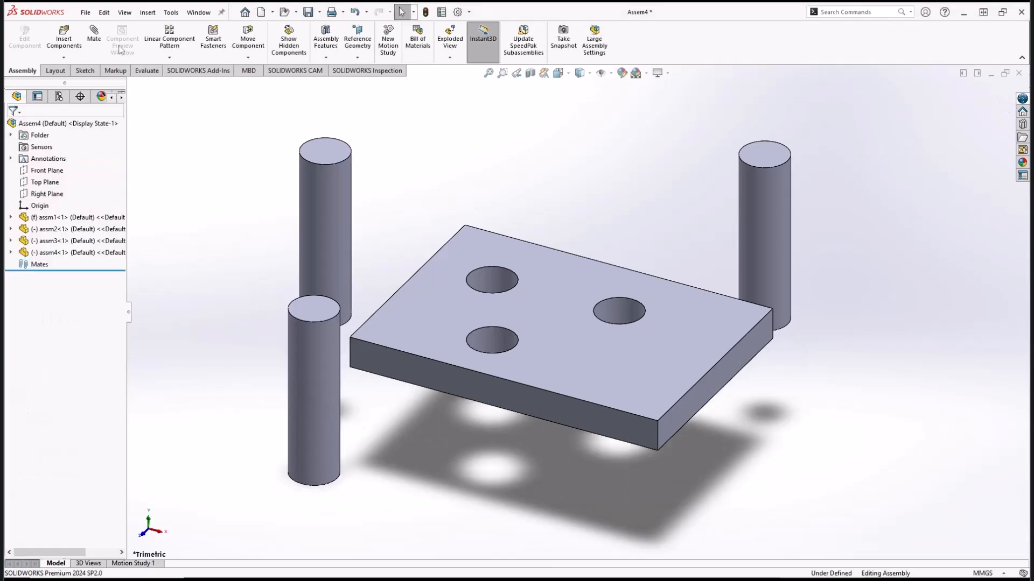
Add concentric mates seating pins assm2, assm3 and assm4 in the three plate holes.
{"action": "left_click", "coordinate": [93, 33]}
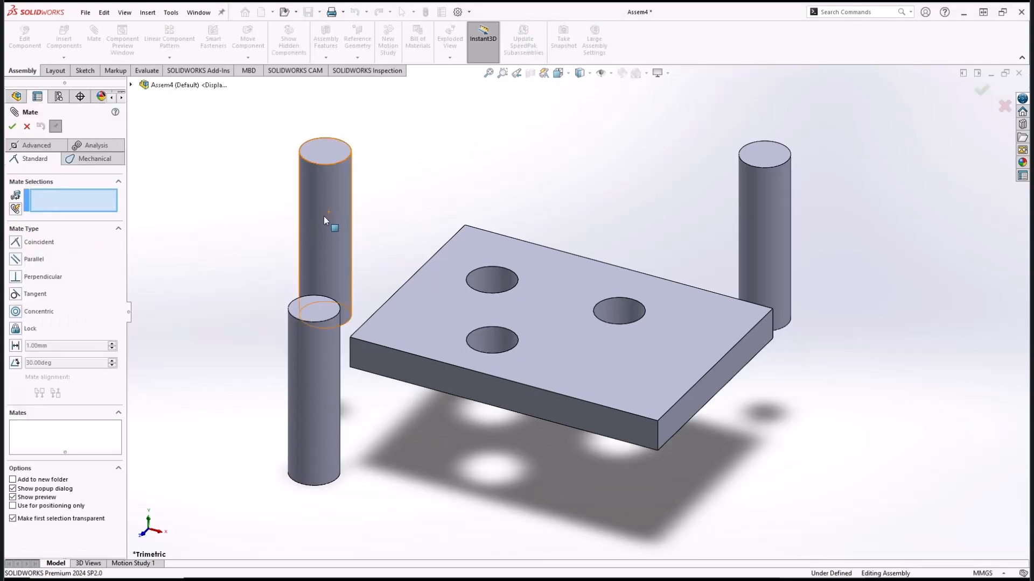
{"action": "left_click", "coordinate": [491, 280]}
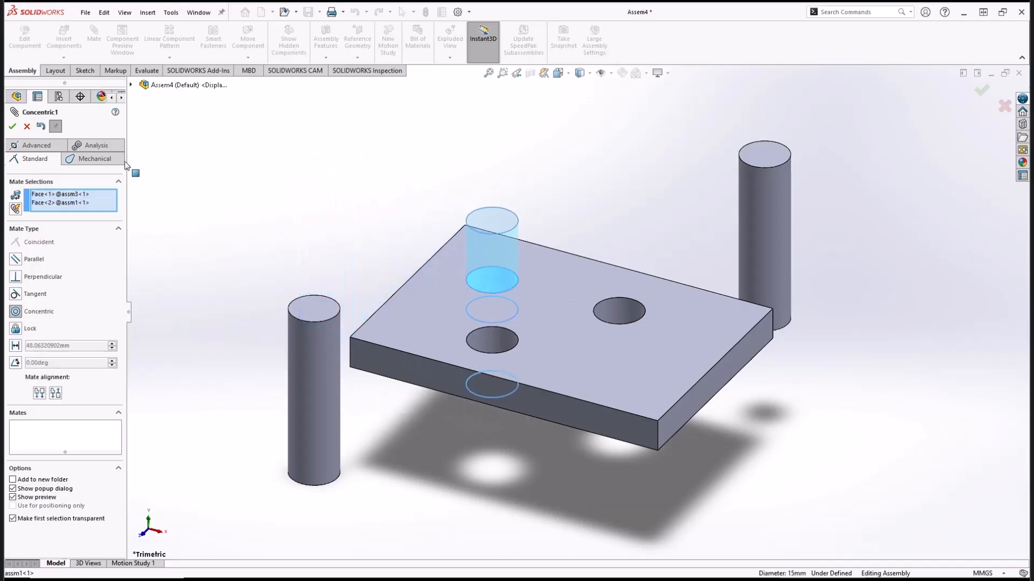
{"action": "left_click", "coordinate": [10, 127]}
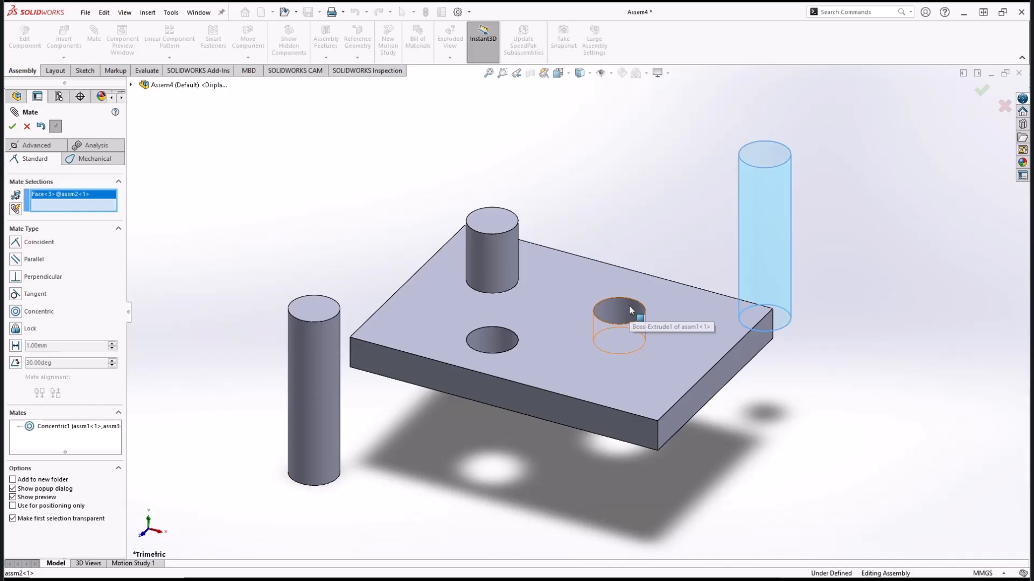
{"action": "left_click", "coordinate": [614, 310]}
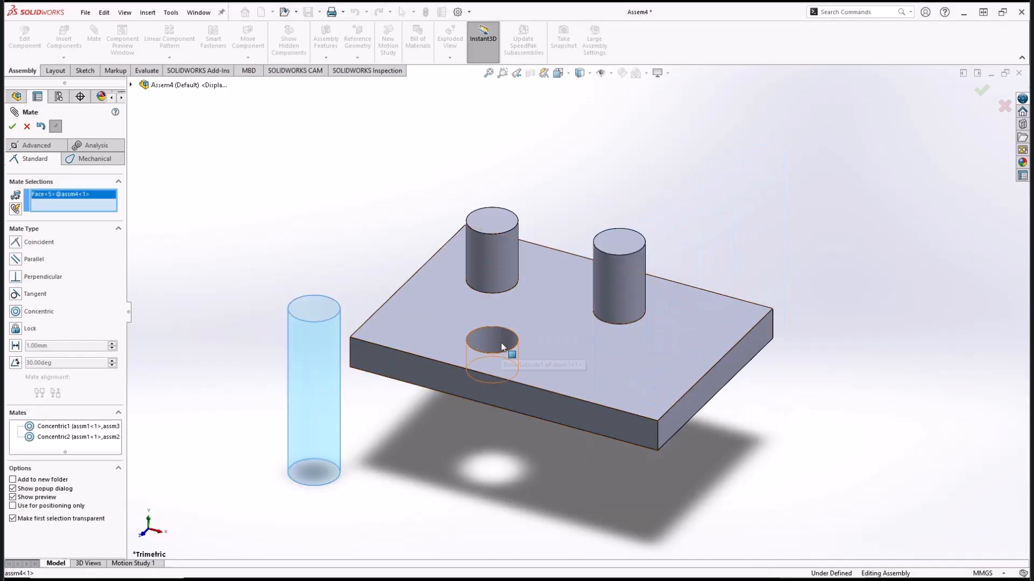
{"action": "left_click", "coordinate": [490, 342]}
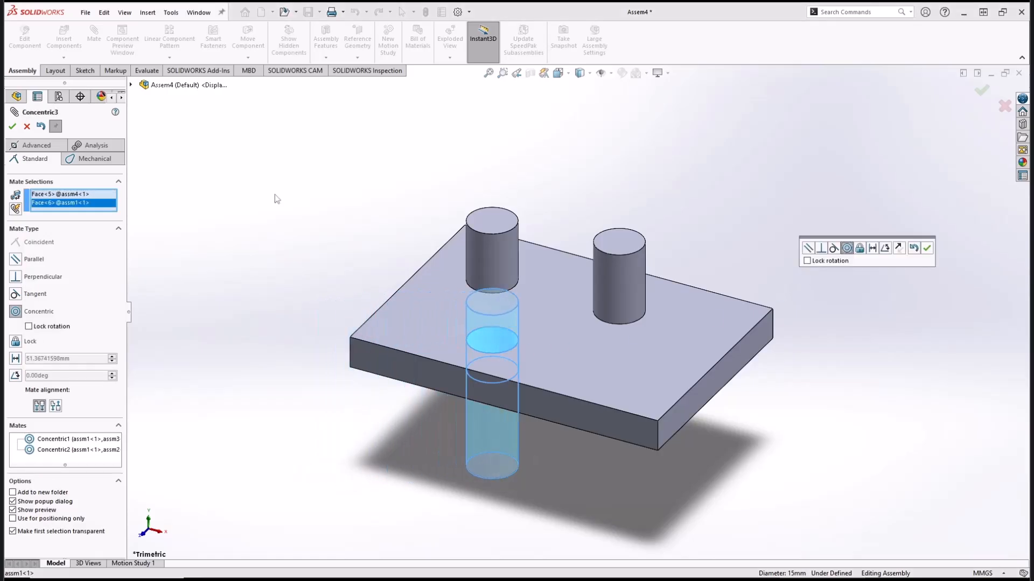
{"action": "left_click", "coordinate": [8, 127]}
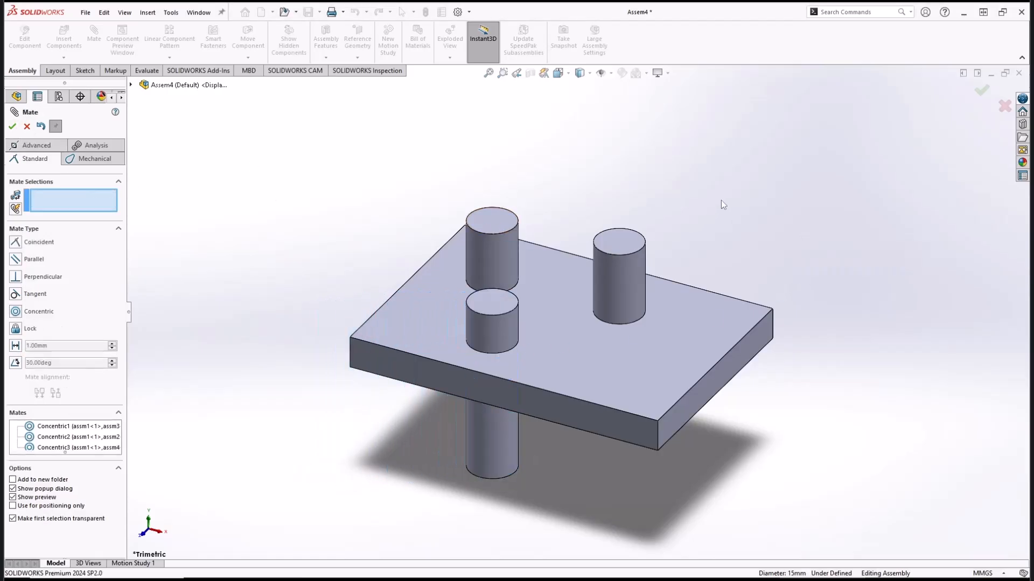
{"action": "left_click", "coordinate": [12, 126]}
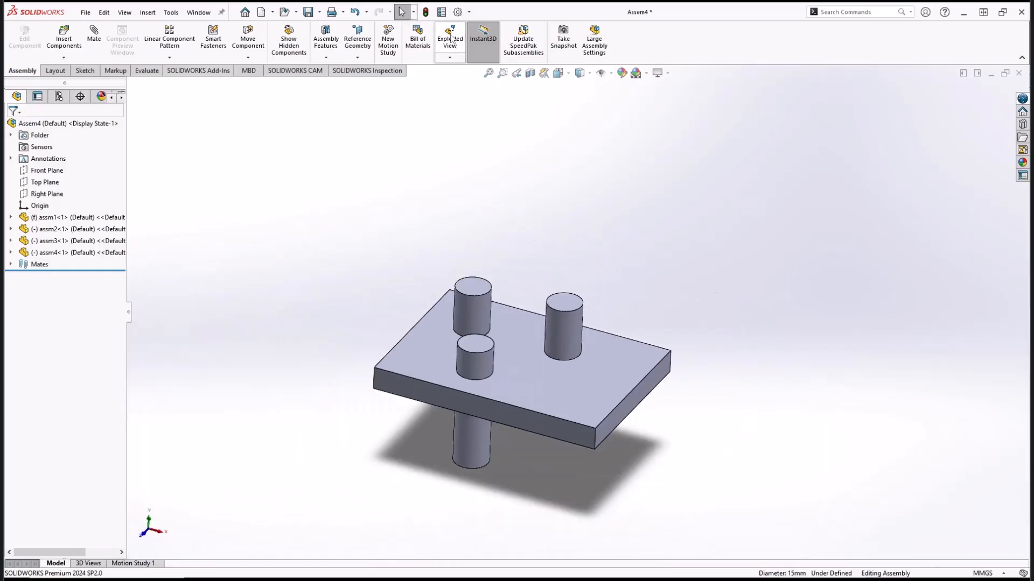
Explode the back, front and remaining pins upward along Y, one explode step each.
{"action": "left_click", "coordinate": [450, 37]}
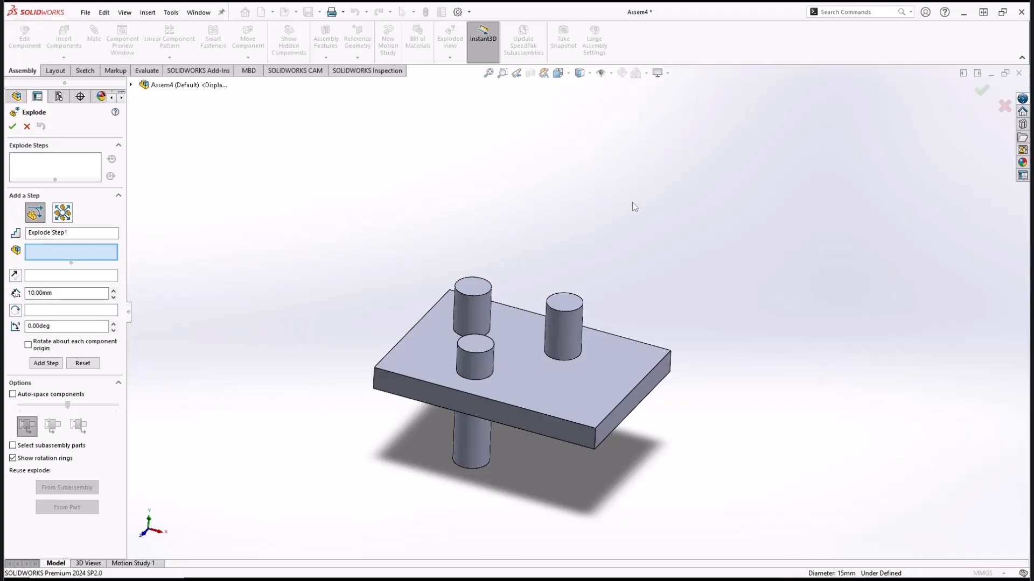
{"action": "left_click", "coordinate": [473, 310]}
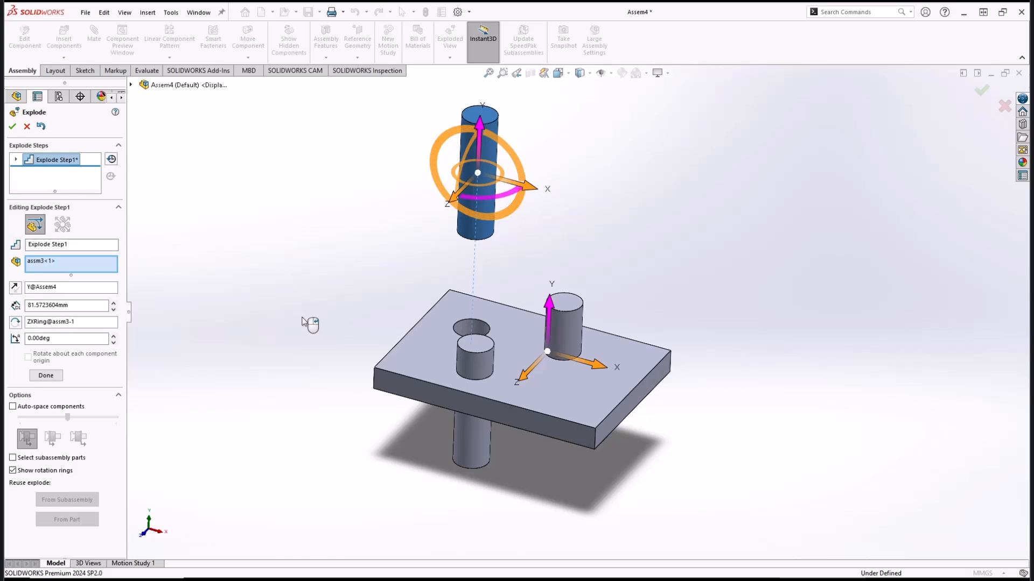
{"action": "left_click", "coordinate": [46, 375]}
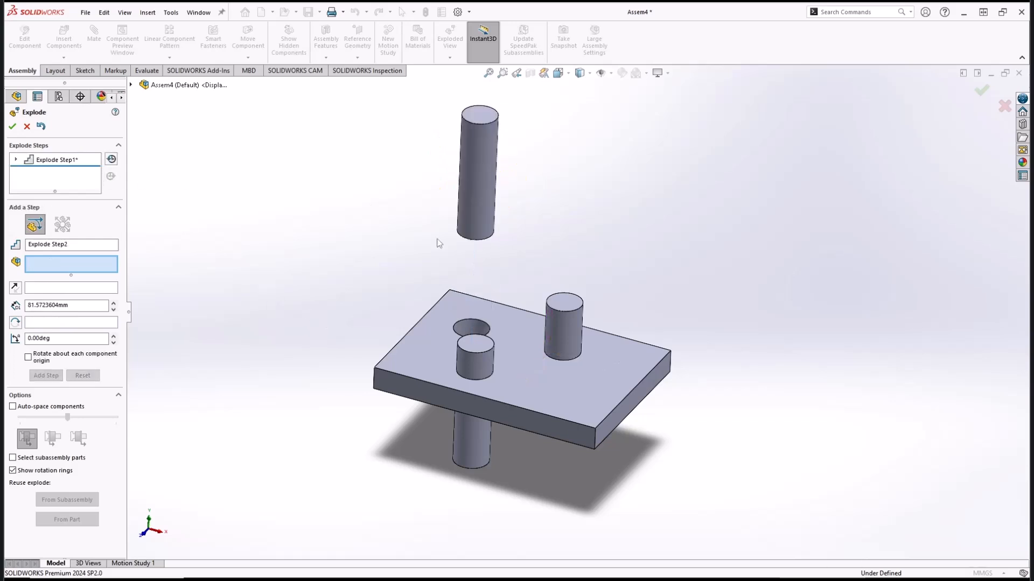
{"action": "left_click", "coordinate": [471, 355]}
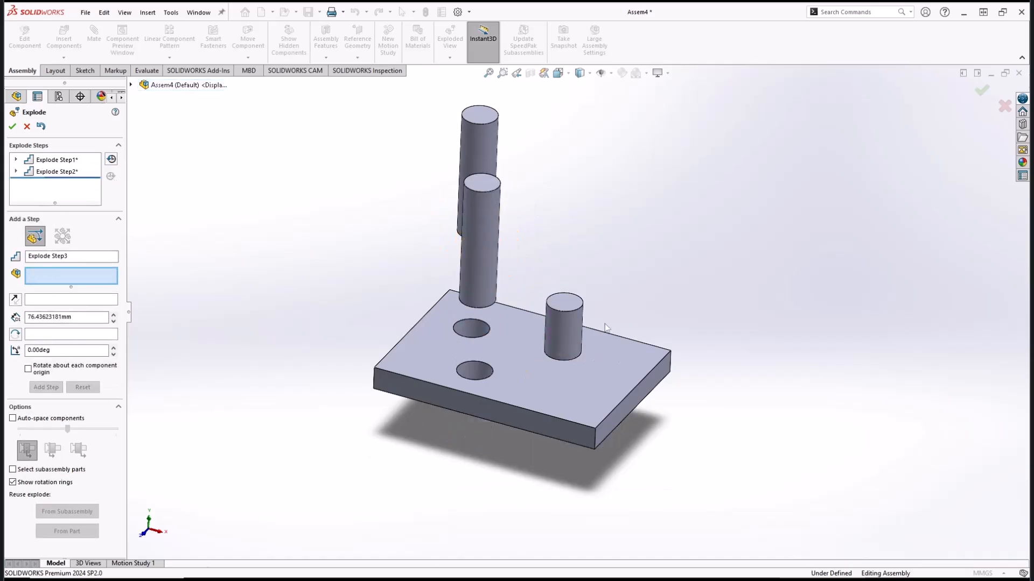
{"action": "left_click", "coordinate": [559, 328]}
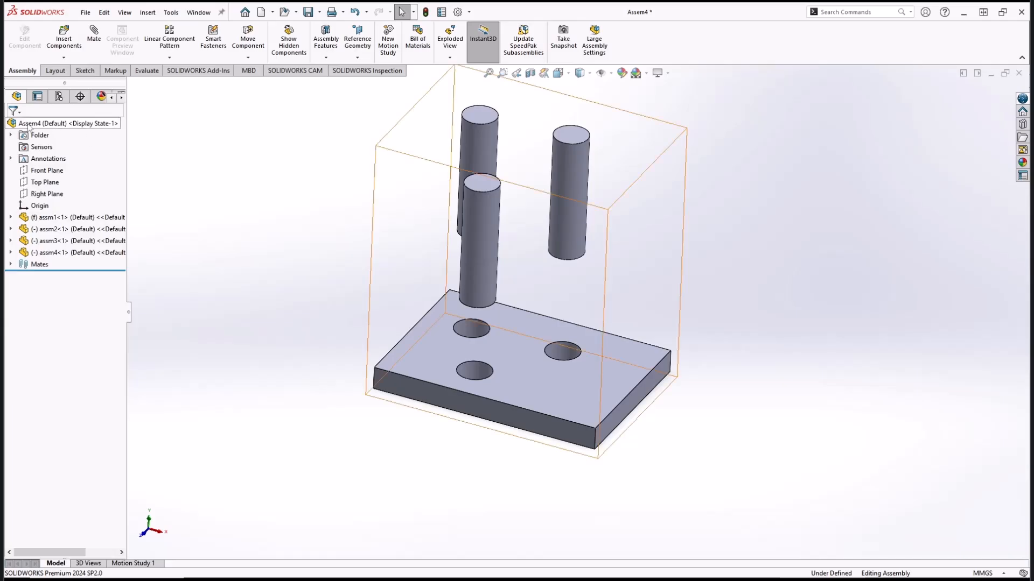
Collapse the exploded view from the assembly's tree menu, reseating the pins.
{"action": "right_click", "coordinate": [32, 123]}
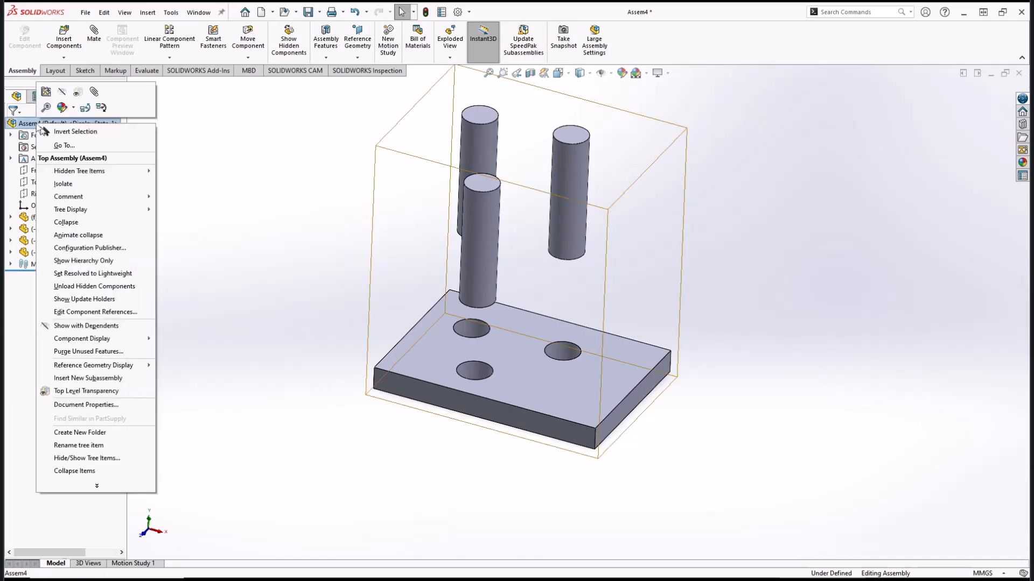
{"action": "mouse_move", "coordinate": [70, 221]}
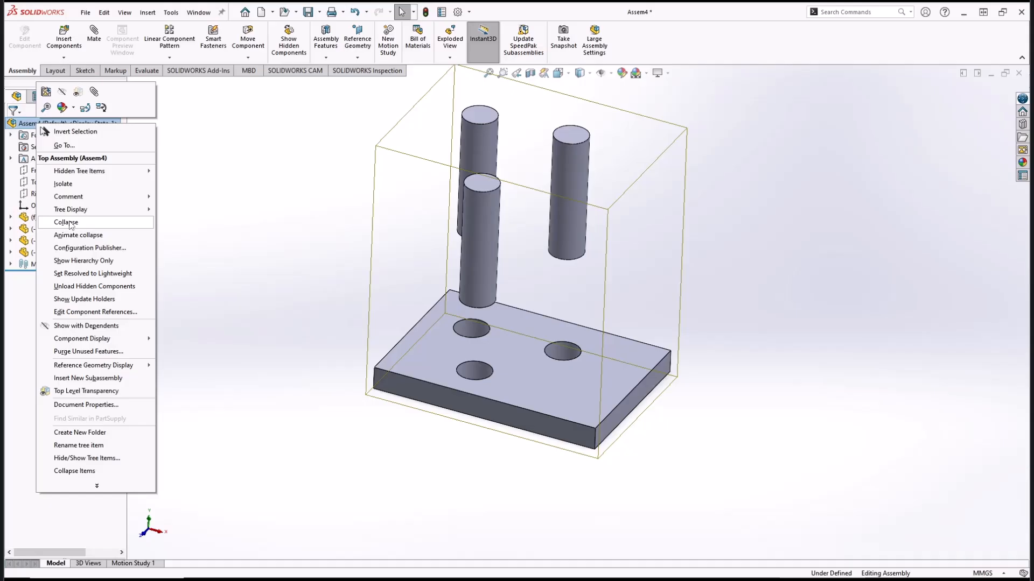
{"action": "left_click", "coordinate": [65, 222]}
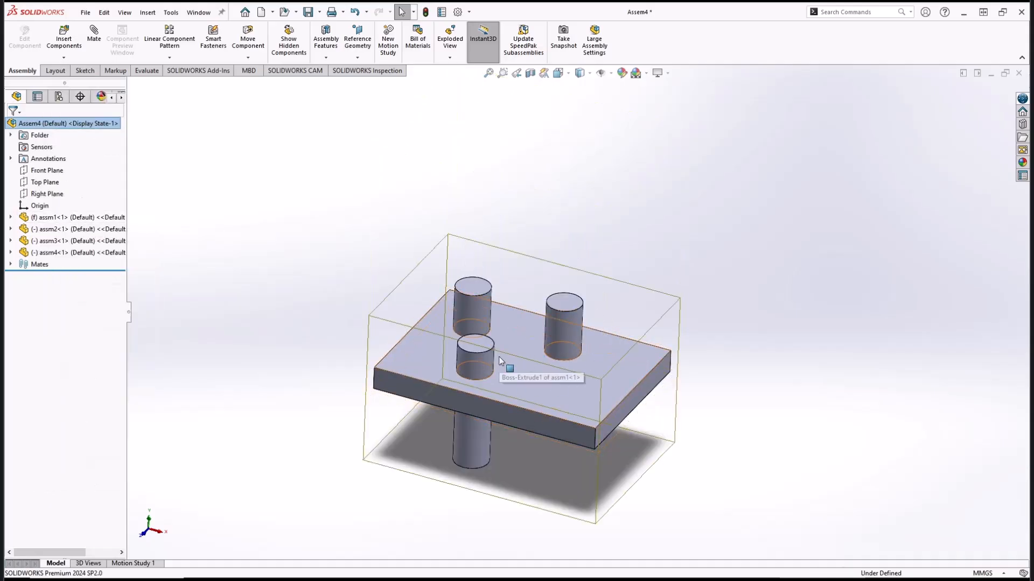
{"action": "right_click", "coordinate": [64, 123]}
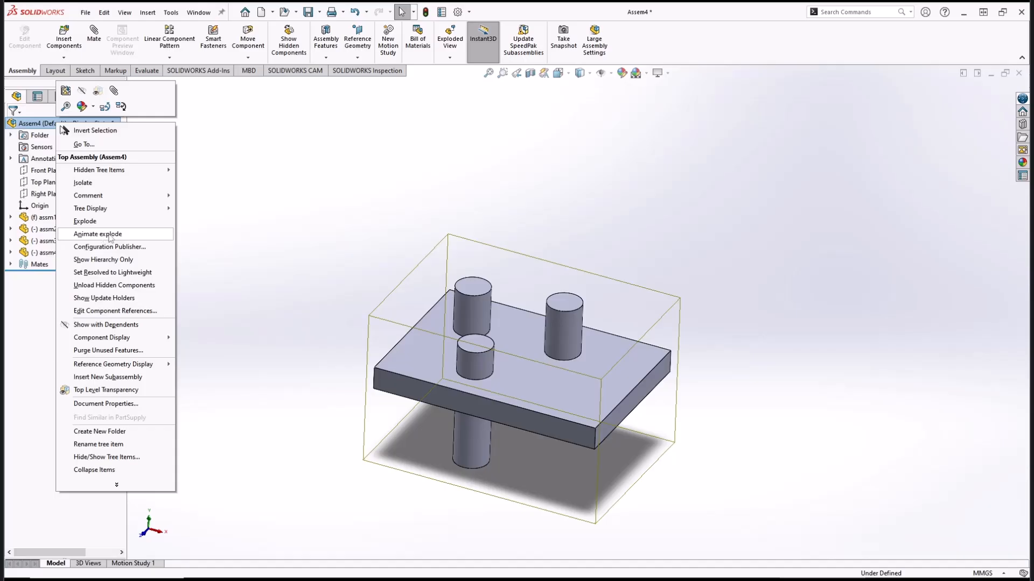
Run Animate explode, replaying and pausing the pins' rise in the Animation Controller.
{"action": "left_click", "coordinate": [97, 234]}
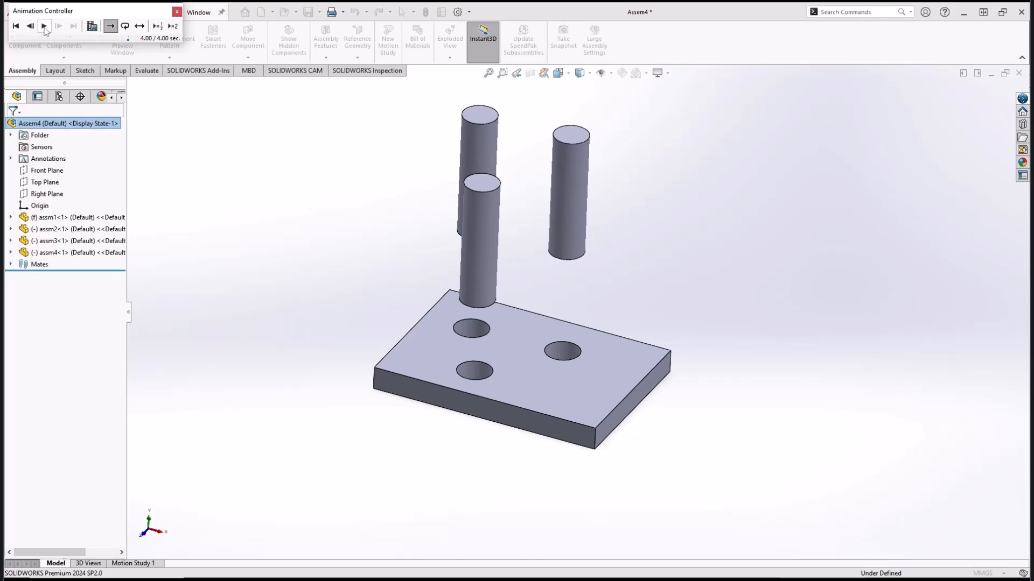
{"action": "left_click", "coordinate": [47, 26]}
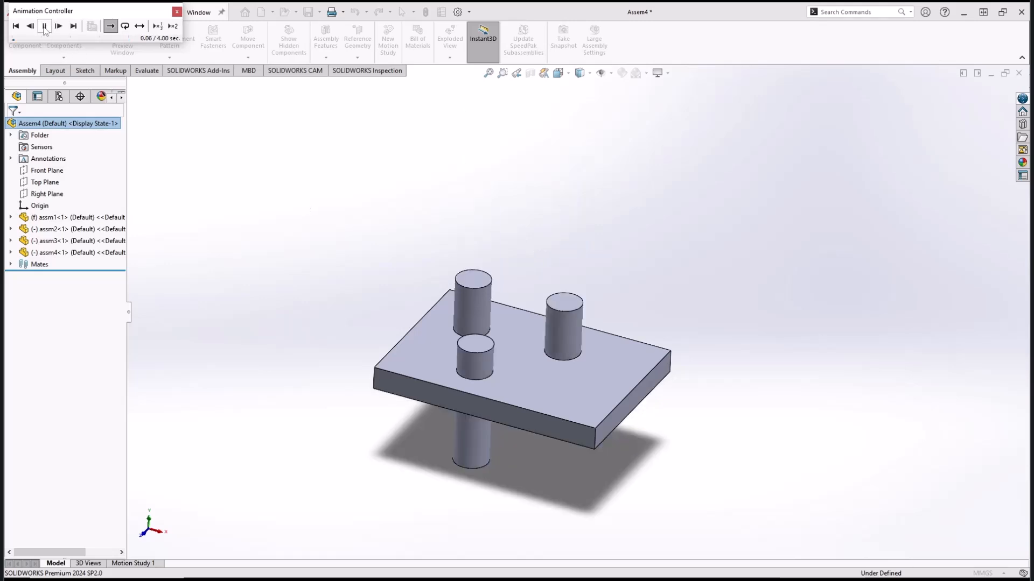
{"action": "left_click", "coordinate": [62, 25]}
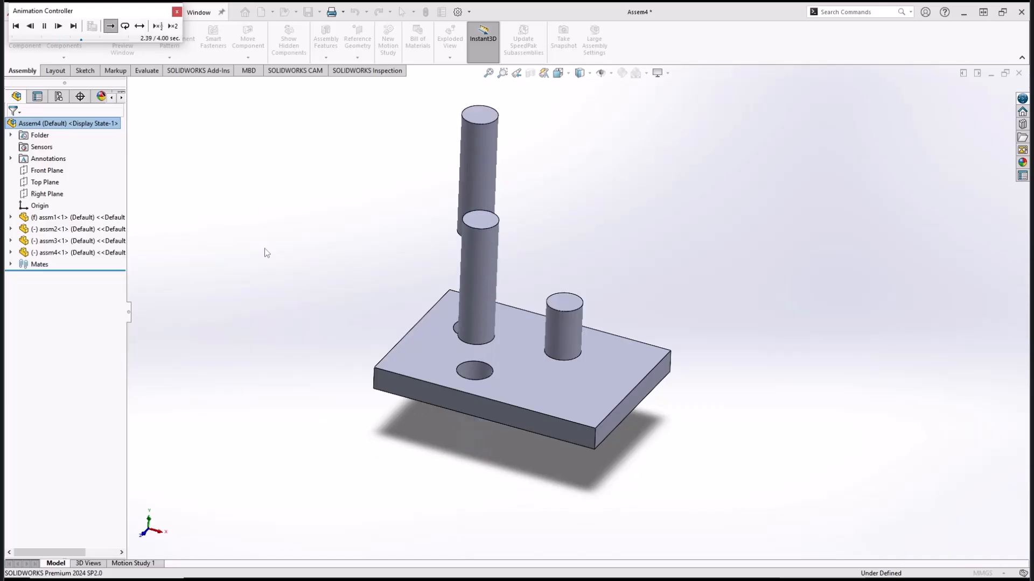